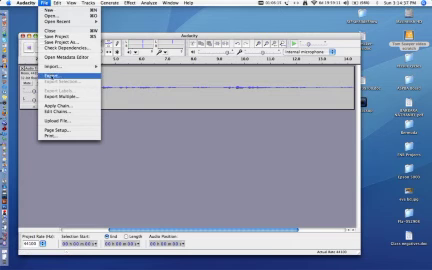
Export the recorded audio from the File menu as the MP3 file sunk-roads-audio
{"action": "left_click", "coordinate": [45, 71]}
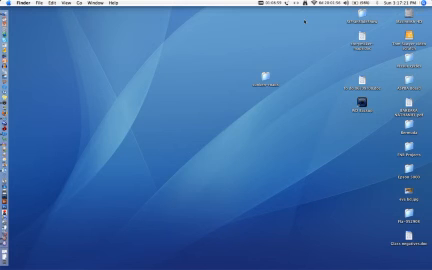
Open the desktop sunken-roads folder to view the project, data folder, and MP3
{"action": "double_click", "coordinate": [263, 78]}
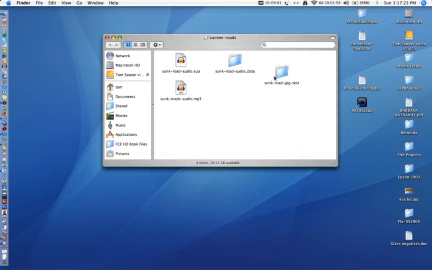